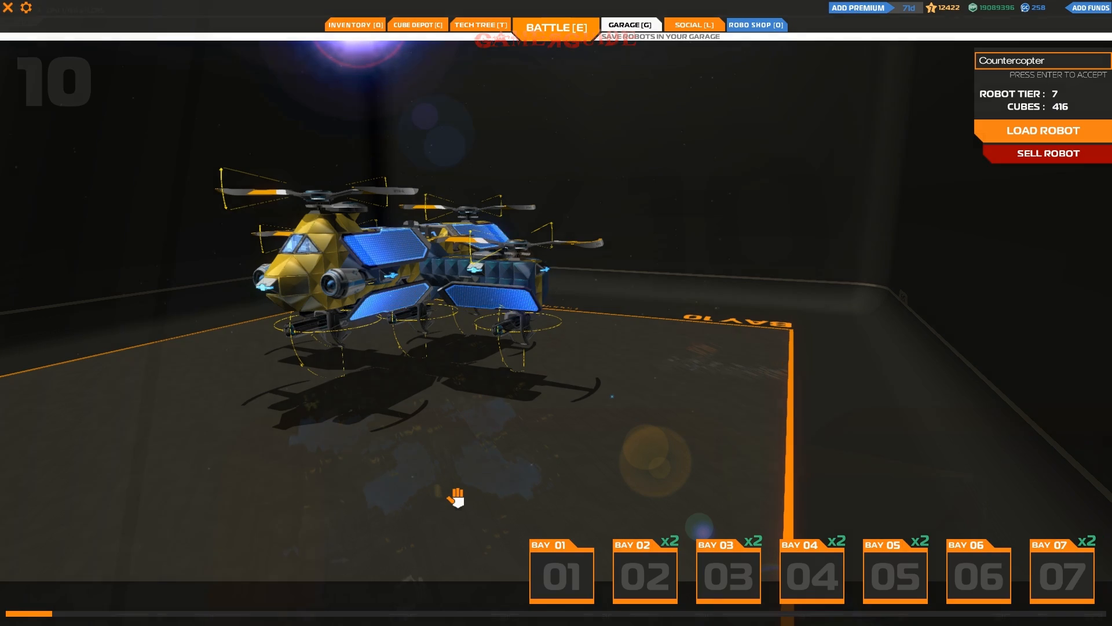
- Select an empty garage bay to begin building the new robot
{"action": "left_click", "coordinate": [1043, 131]}
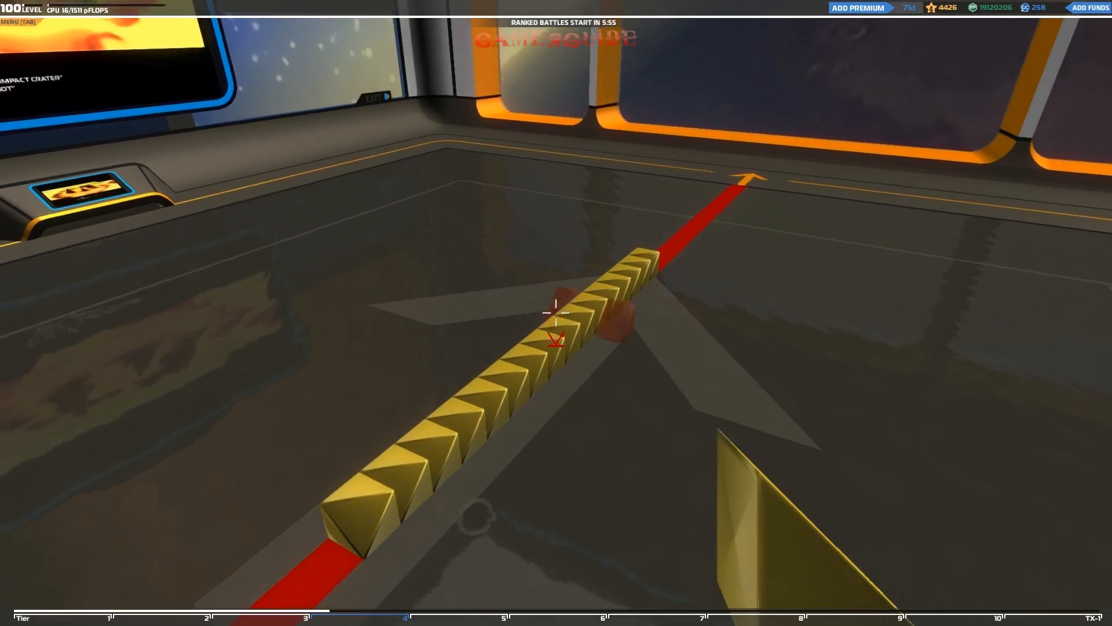
{"action": "mouse_move", "coordinate": [556, 311]}
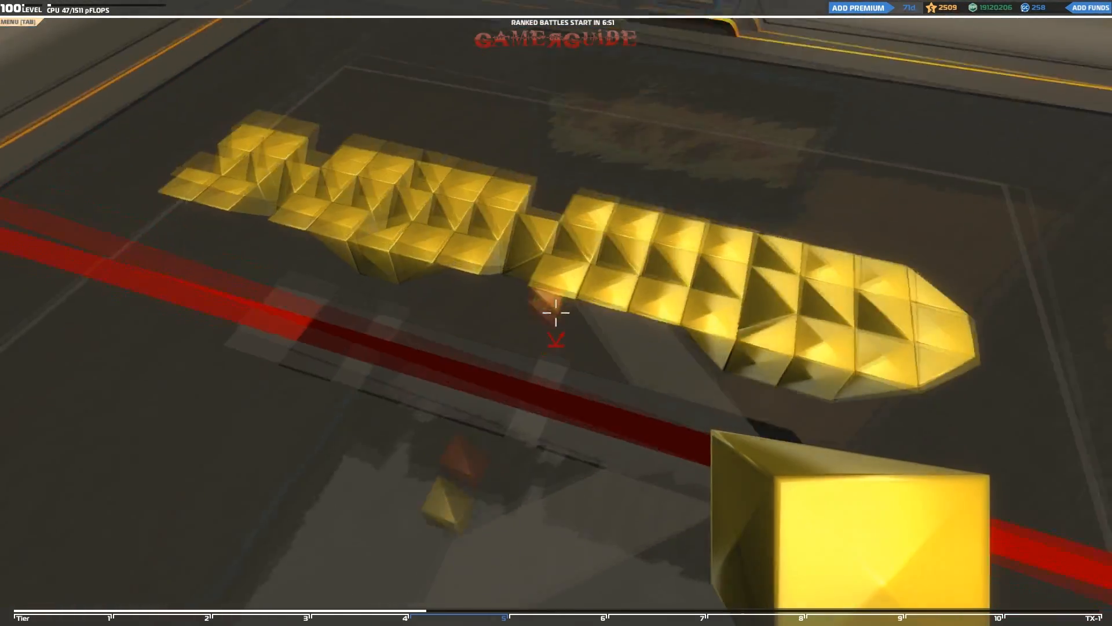
{"action": "mouse_move", "coordinate": [555, 311]}
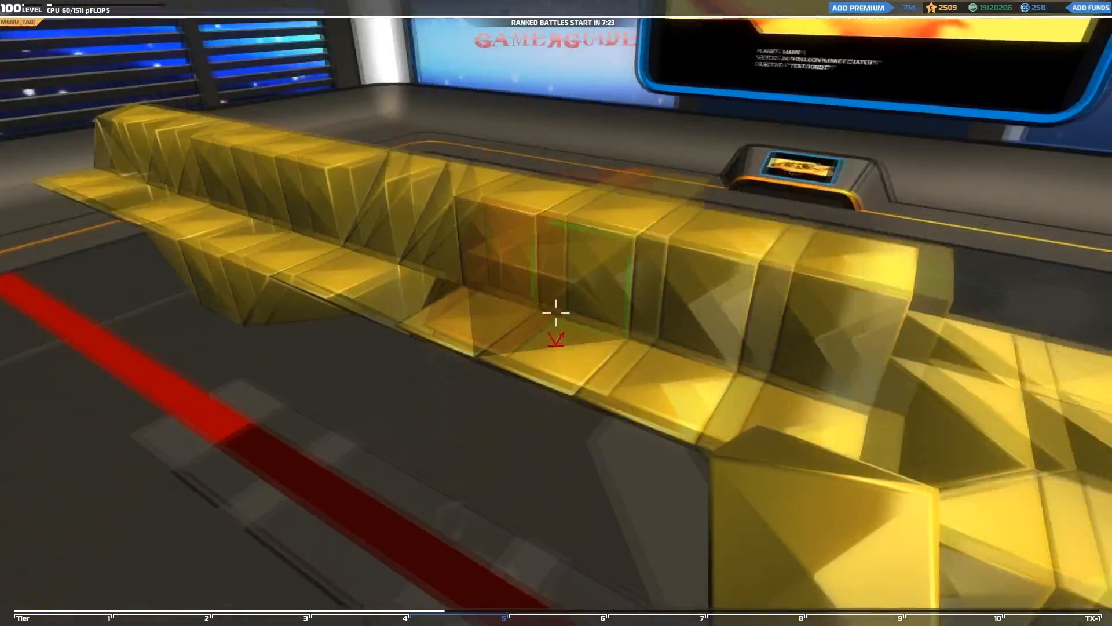
{"action": "mouse_move", "coordinate": [556, 311]}
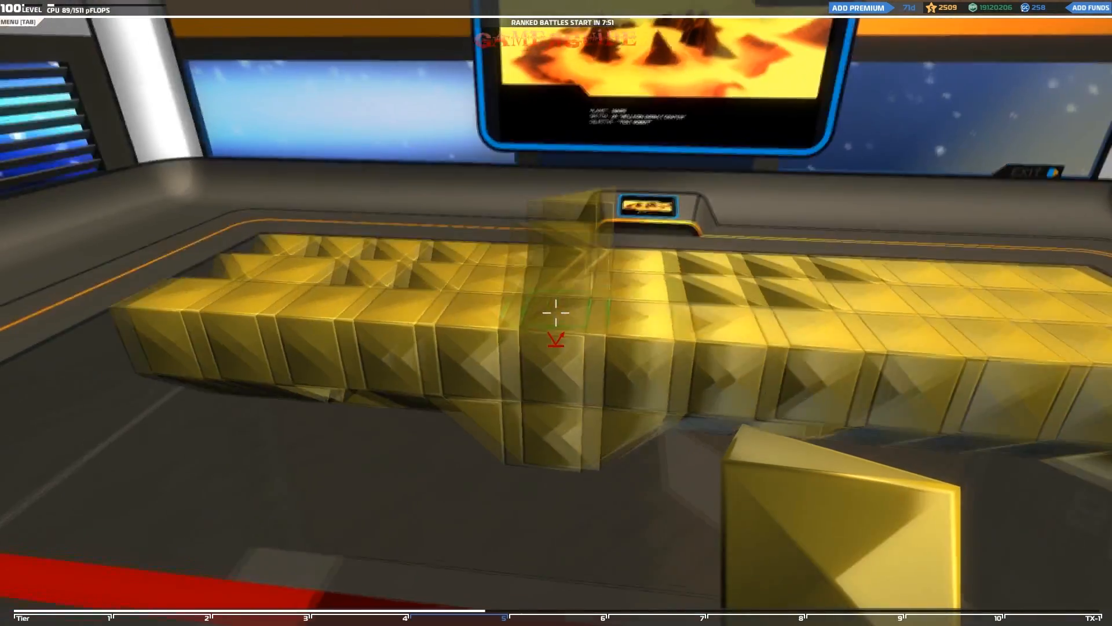
{"action": "mouse_move", "coordinate": [556, 311]}
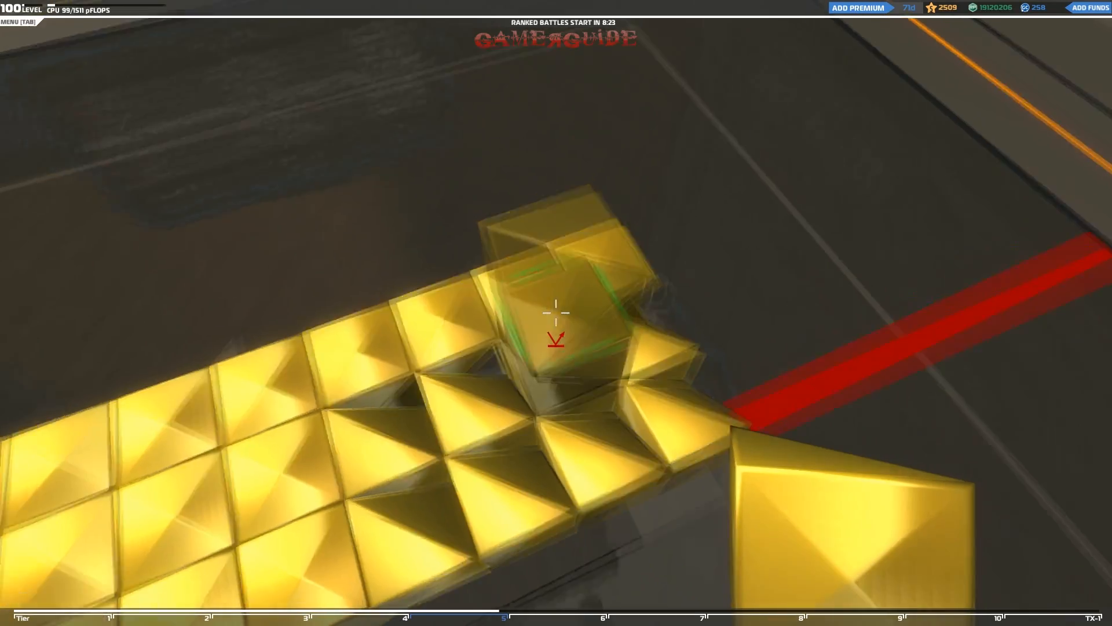
{"action": "mouse_move", "coordinate": [557, 312]}
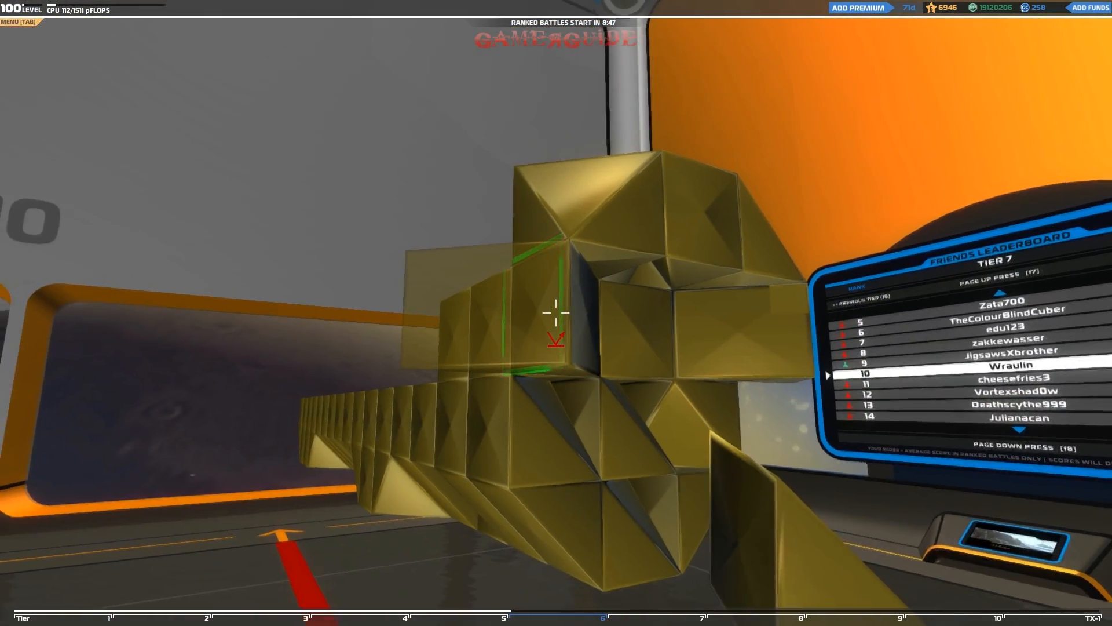
{"action": "mouse_move", "coordinate": [556, 312]}
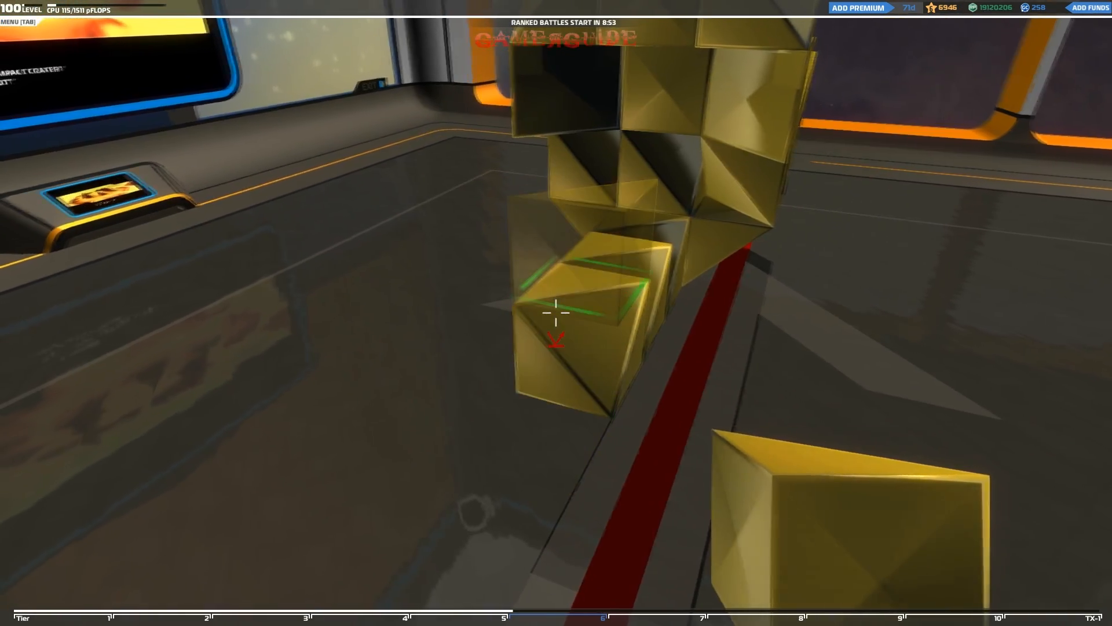
{"action": "mouse_move", "coordinate": [554, 312]}
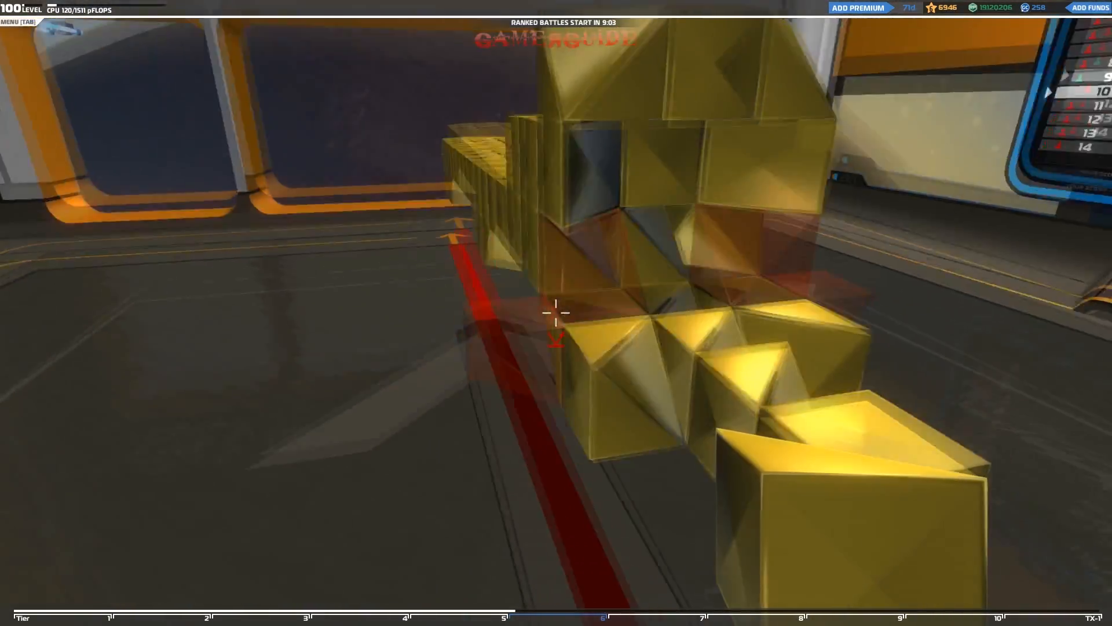
{"action": "mouse_move", "coordinate": [557, 313]}
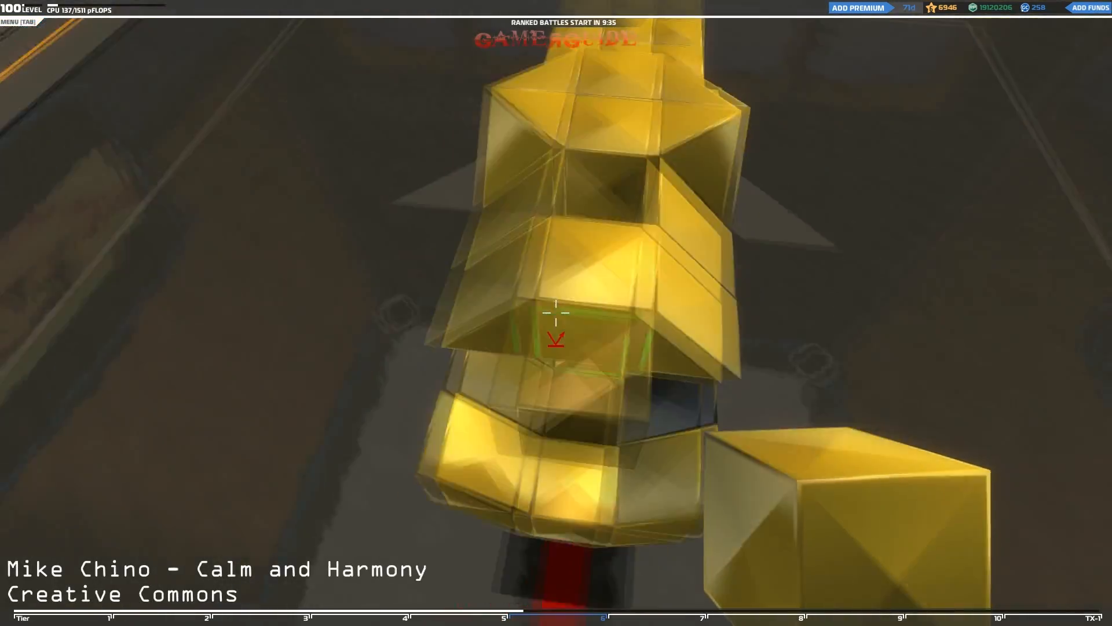
{"action": "mouse_move", "coordinate": [555, 311]}
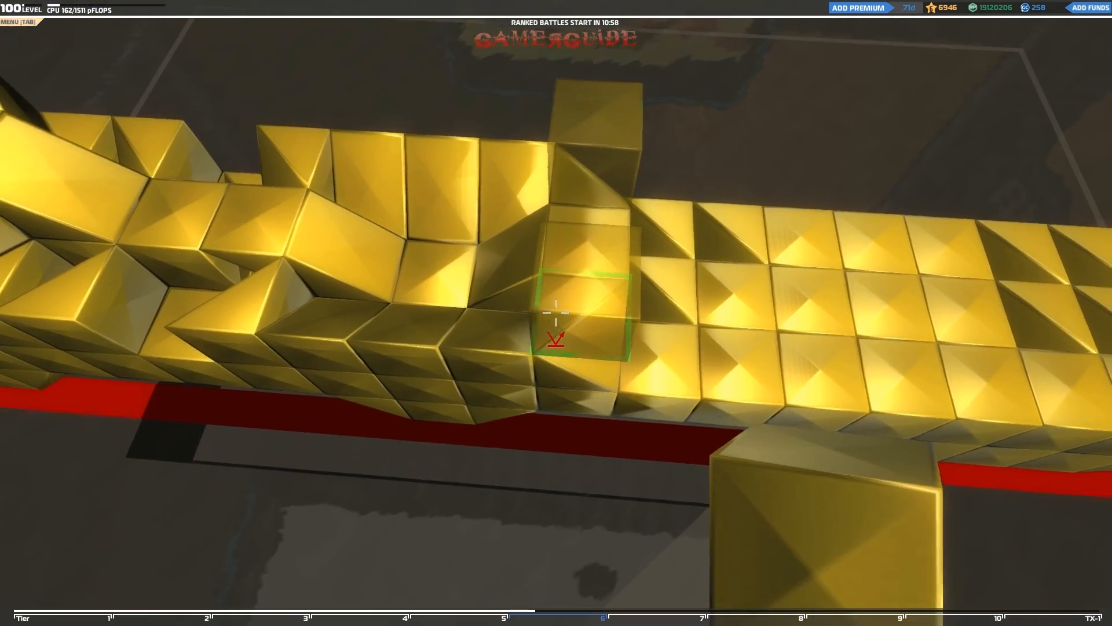
{"action": "mouse_move", "coordinate": [556, 312]}
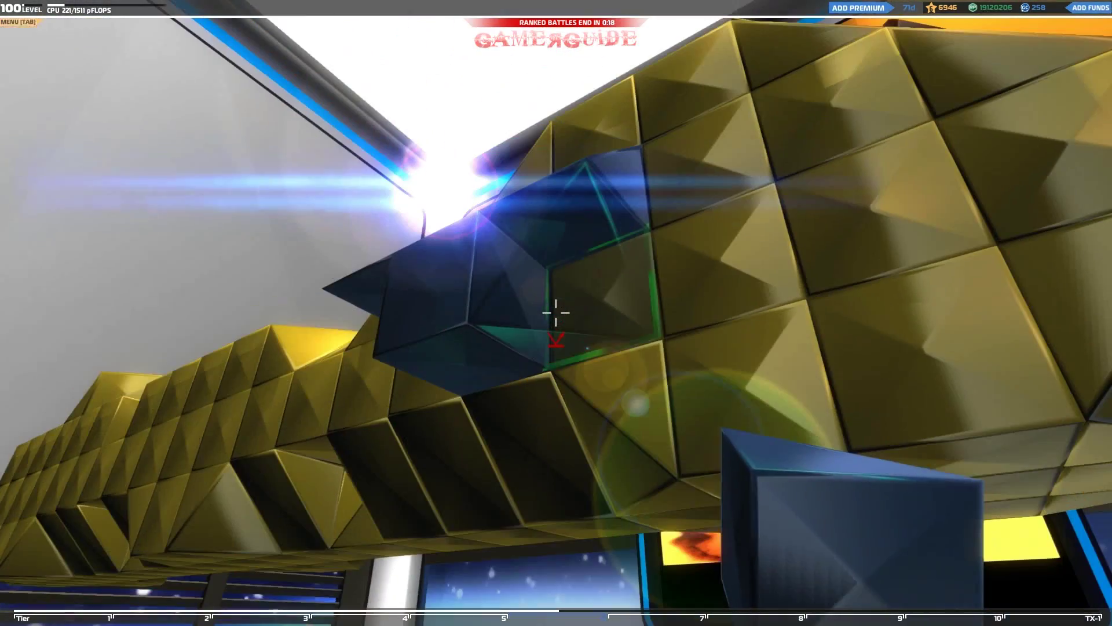
{"action": "mouse_move", "coordinate": [556, 313]}
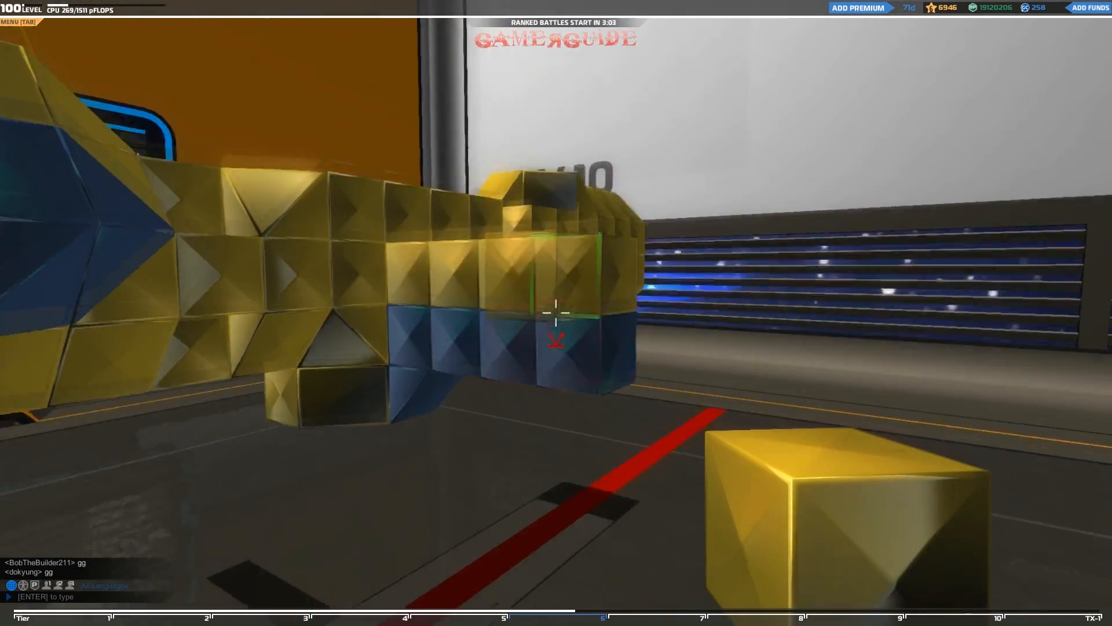
{"action": "mouse_move", "coordinate": [556, 312]}
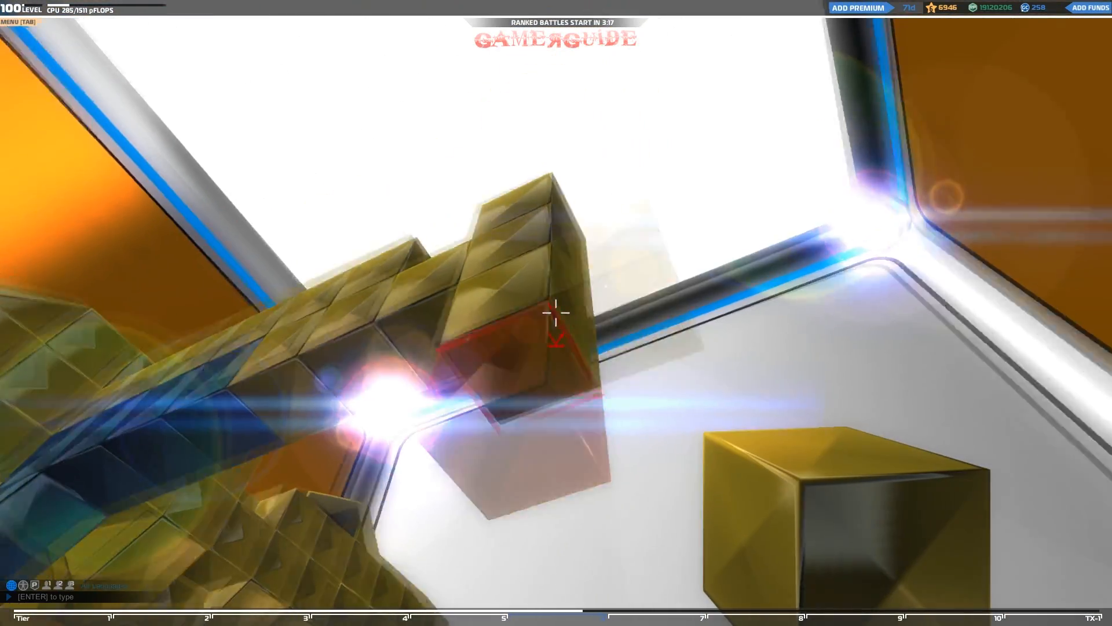
{"action": "mouse_move", "coordinate": [557, 313]}
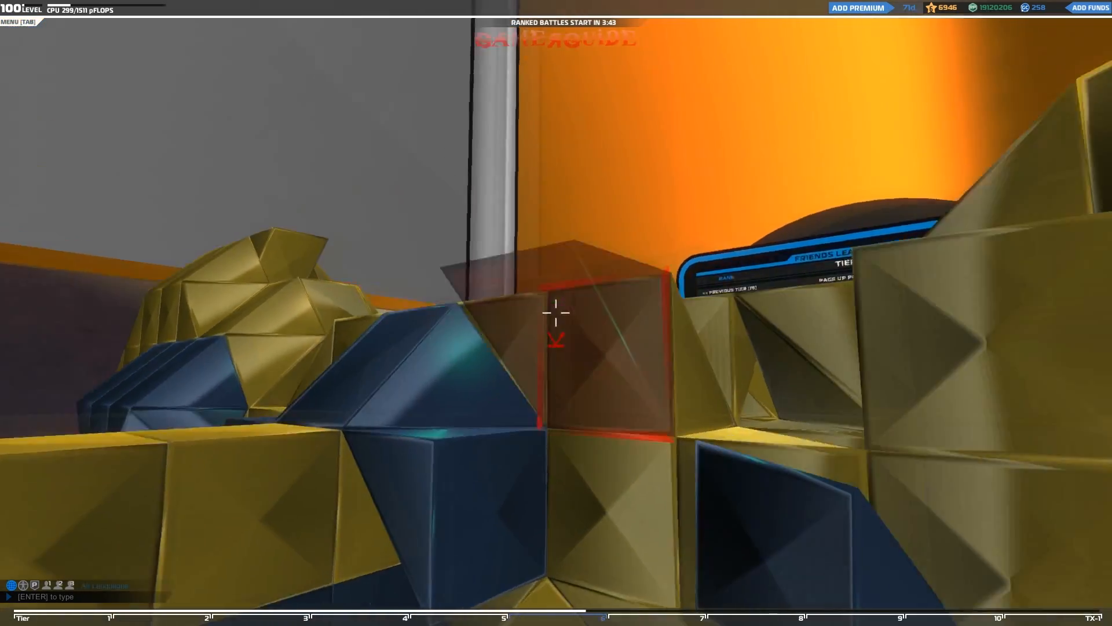
{"action": "mouse_move", "coordinate": [557, 312]}
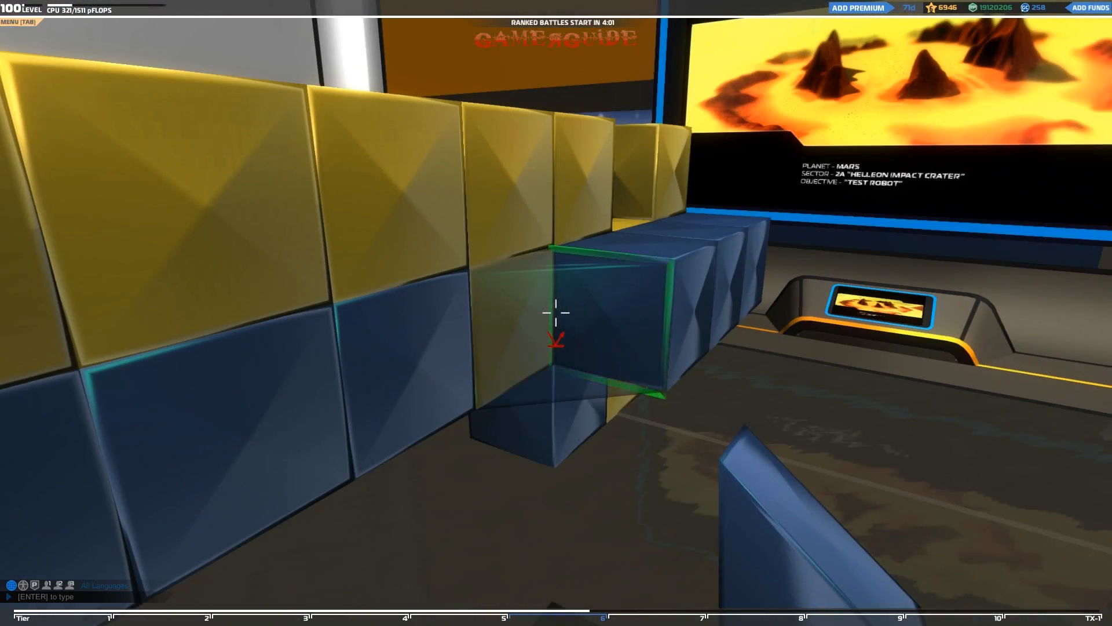
{"action": "mouse_move", "coordinate": [557, 312]}
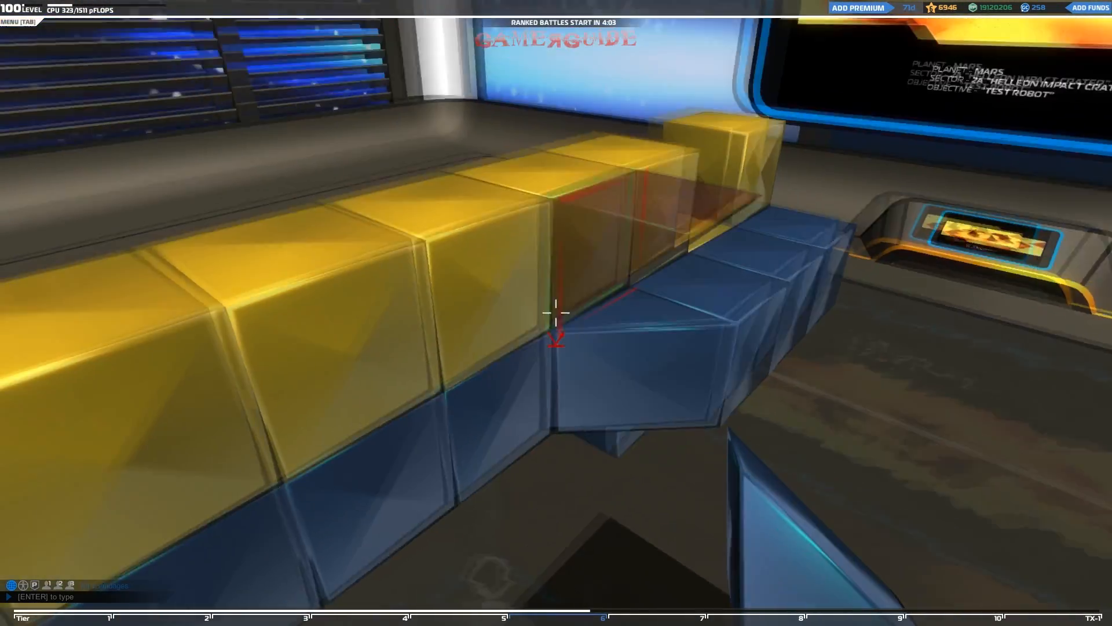
{"action": "mouse_move", "coordinate": [557, 313]}
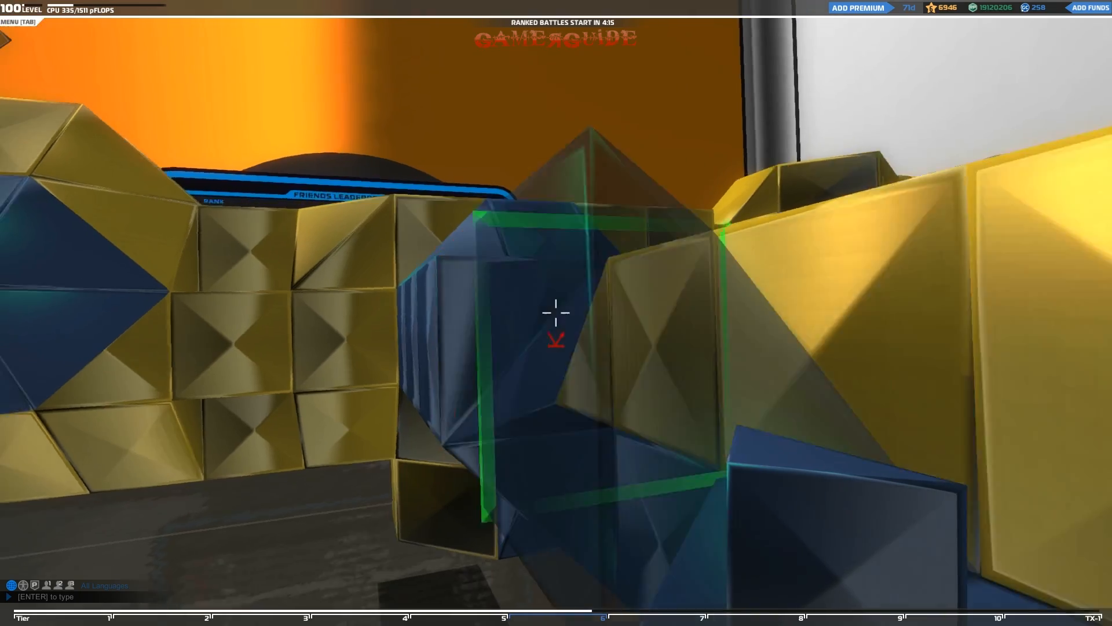
{"action": "mouse_move", "coordinate": [556, 312]}
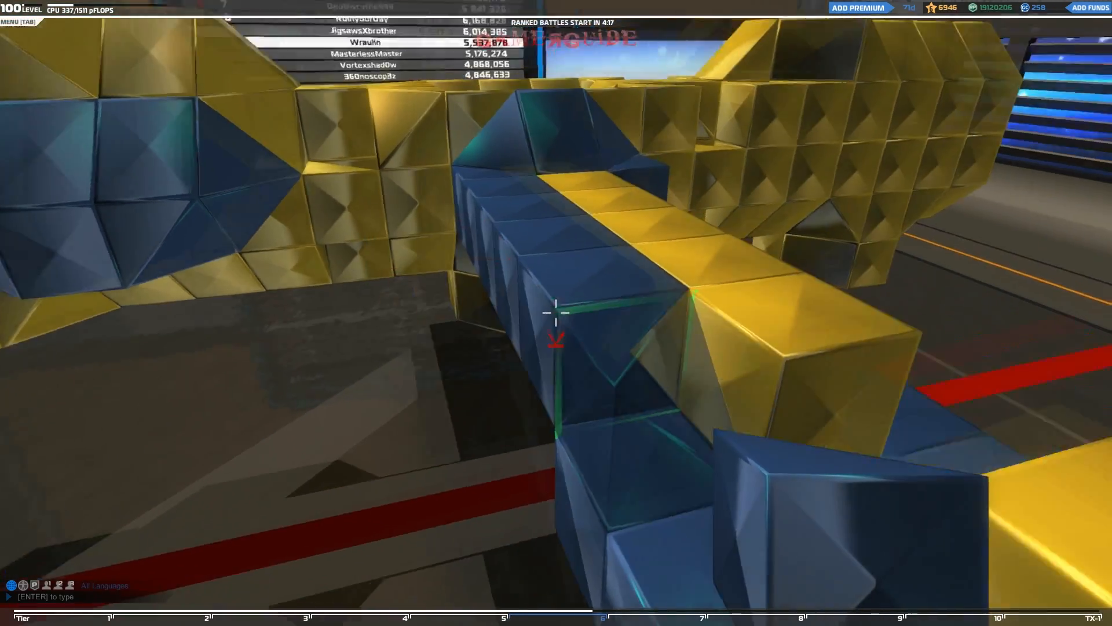
{"action": "mouse_move", "coordinate": [556, 312]}
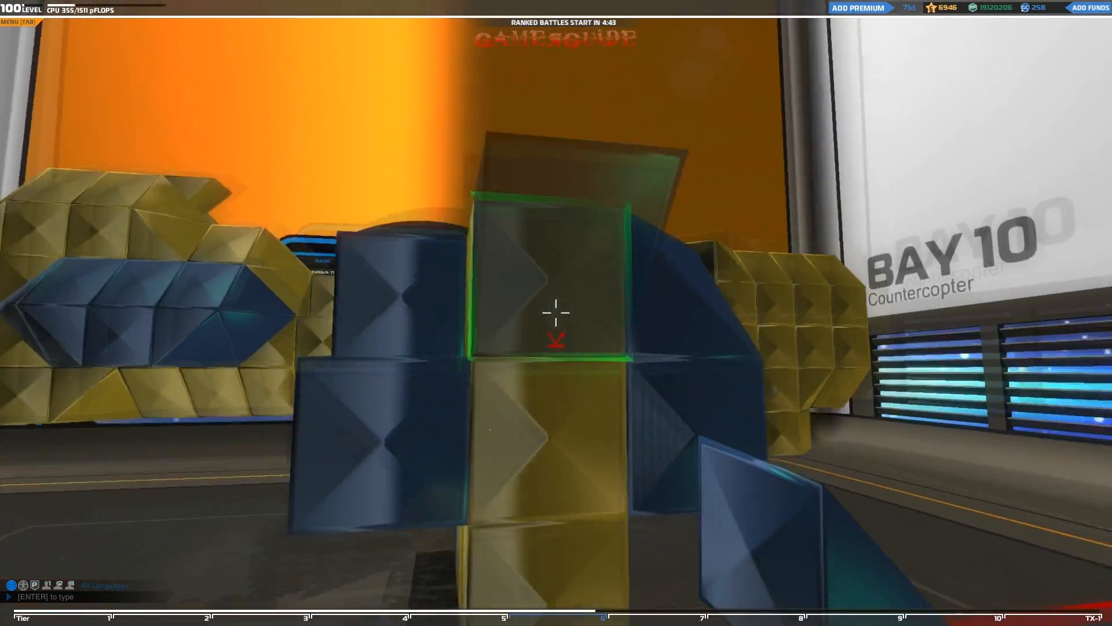
{"action": "mouse_move", "coordinate": [556, 311]}
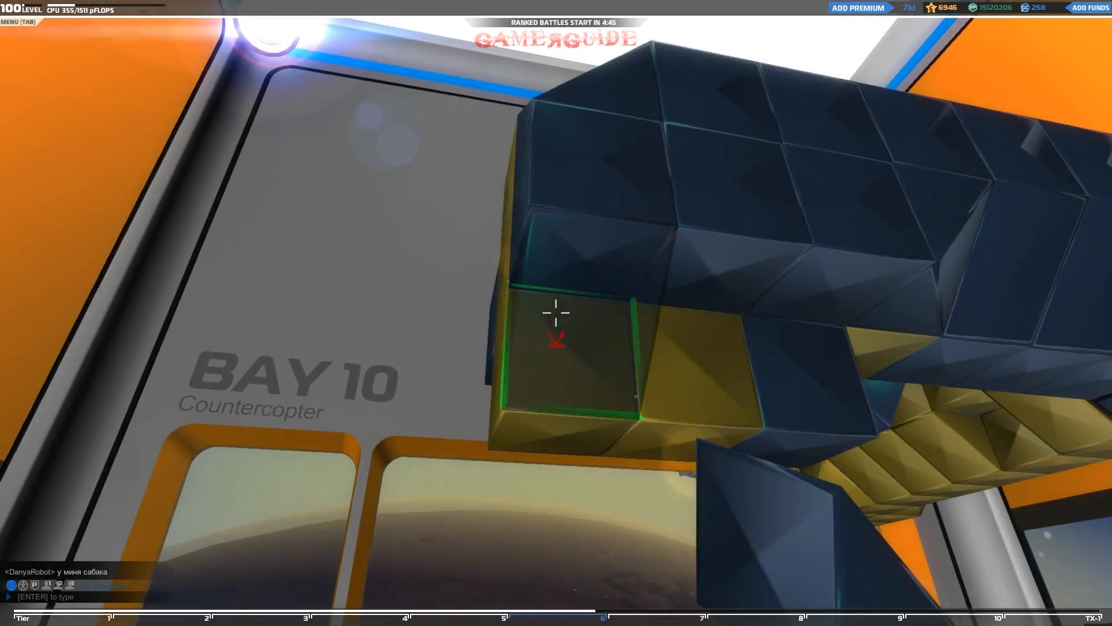
{"action": "mouse_move", "coordinate": [556, 313]}
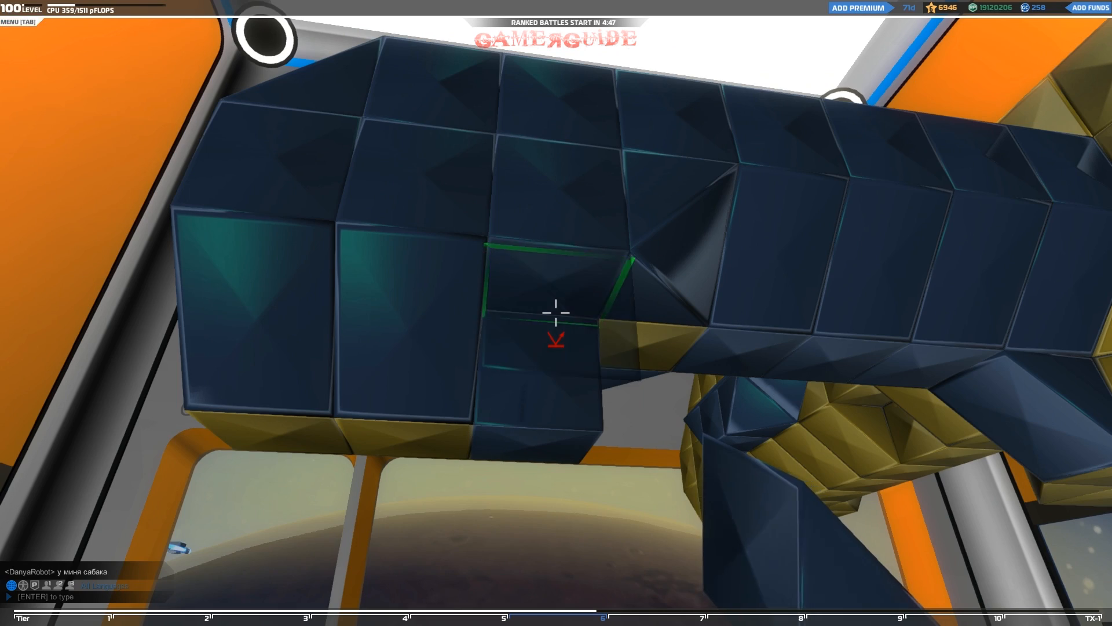
{"action": "mouse_move", "coordinate": [556, 312]}
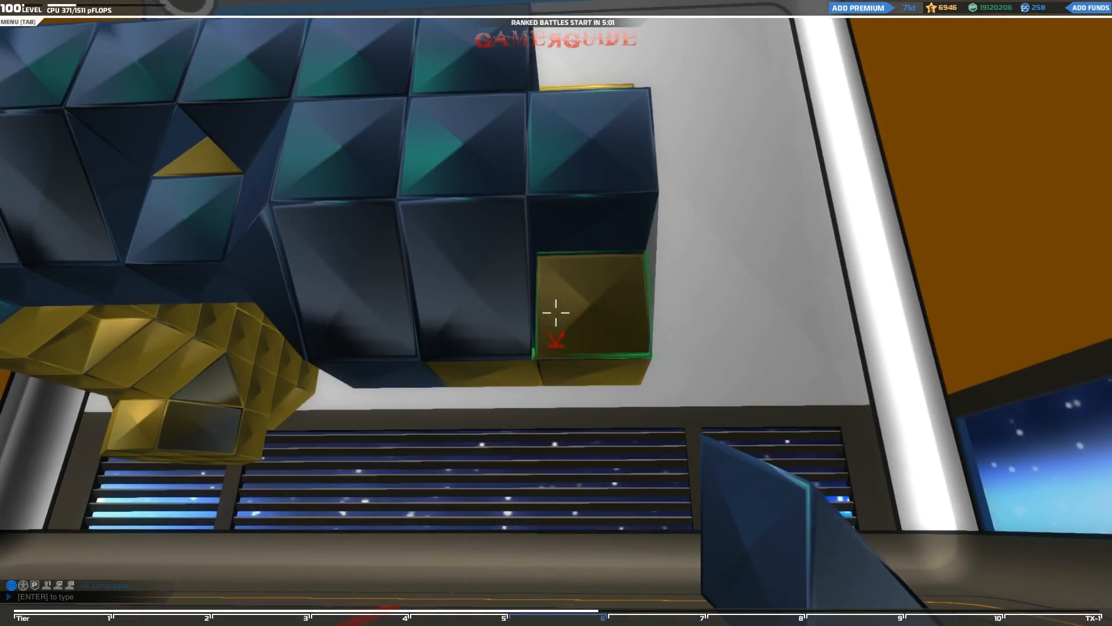
{"action": "mouse_move", "coordinate": [556, 312]}
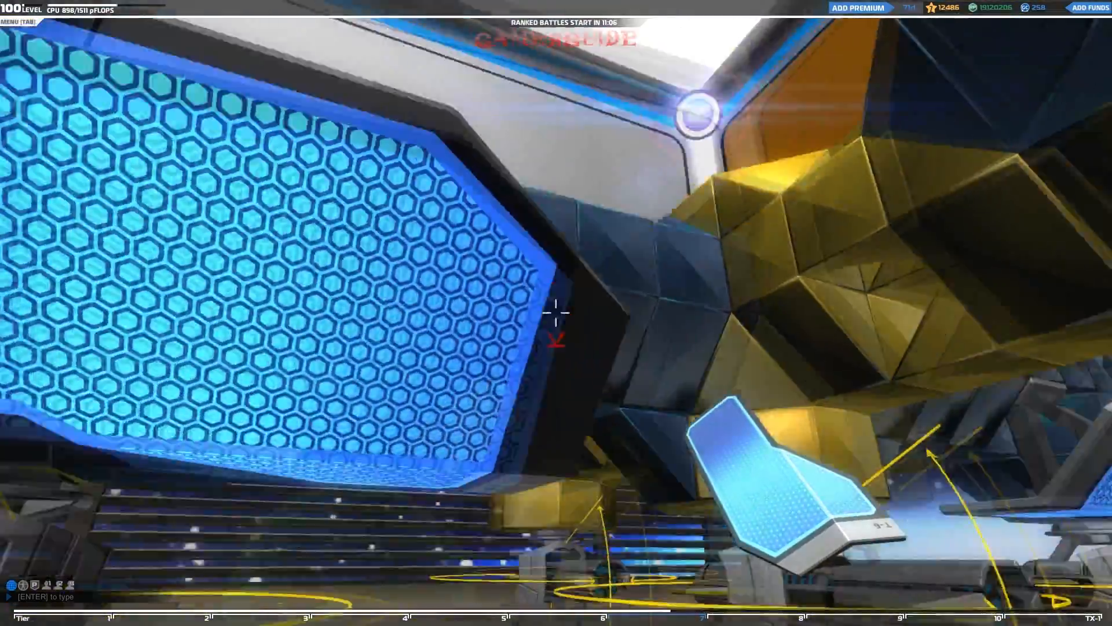
{"action": "mouse_move", "coordinate": [556, 311]}
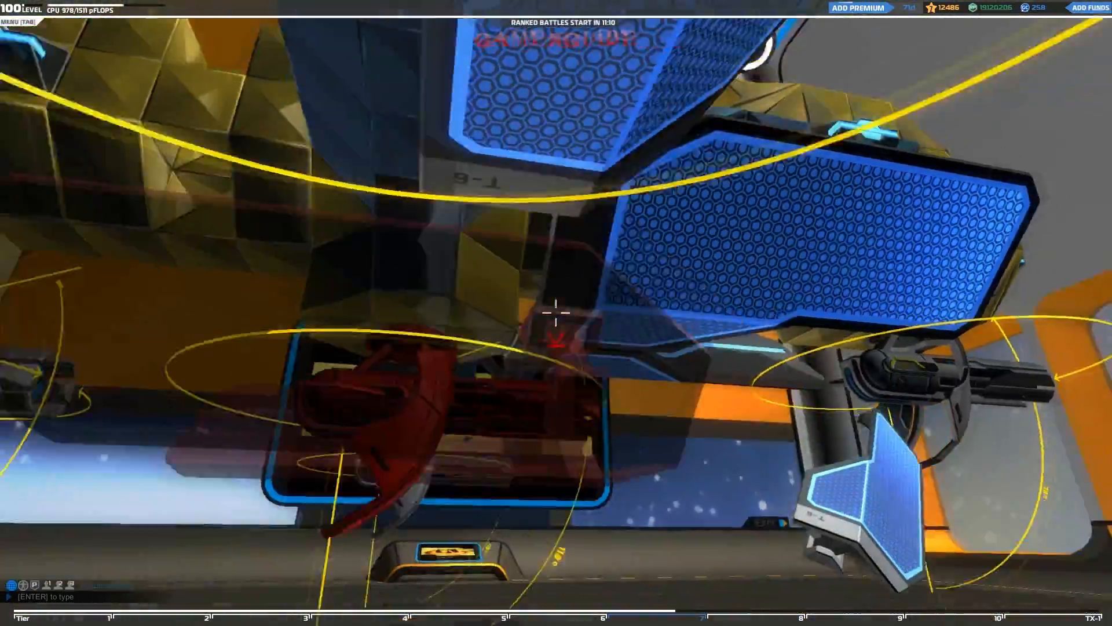
{"action": "mouse_move", "coordinate": [556, 313]}
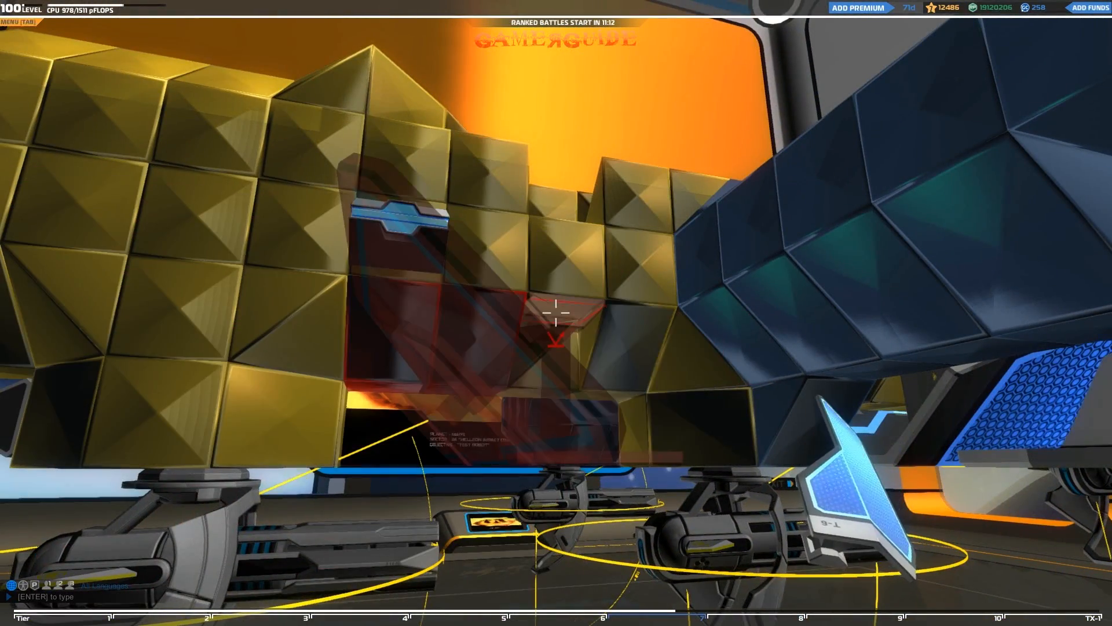